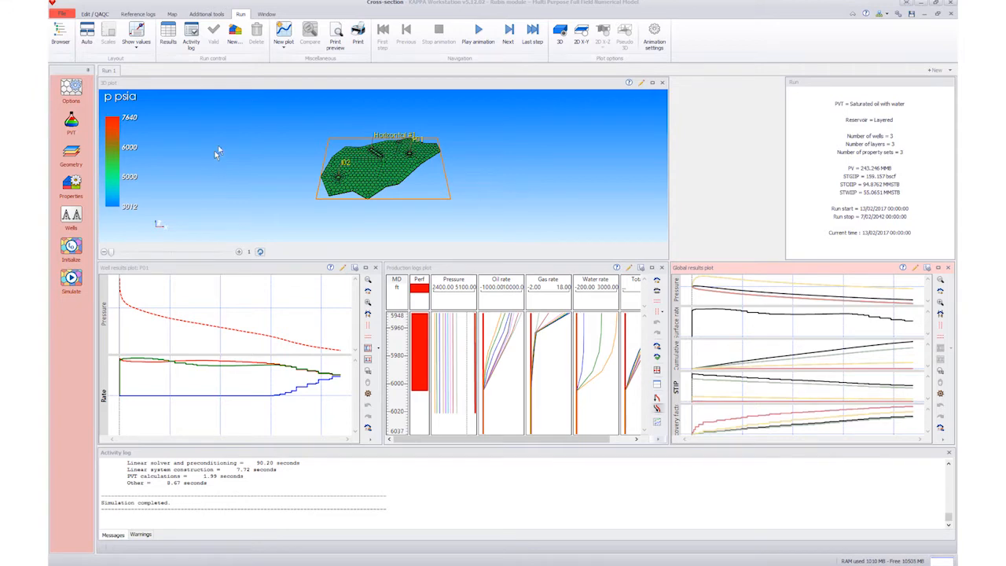
# Draw Polyline #1 from the Vertical cross-section settings across the grid toward well P01
pyautogui.click(652, 82)
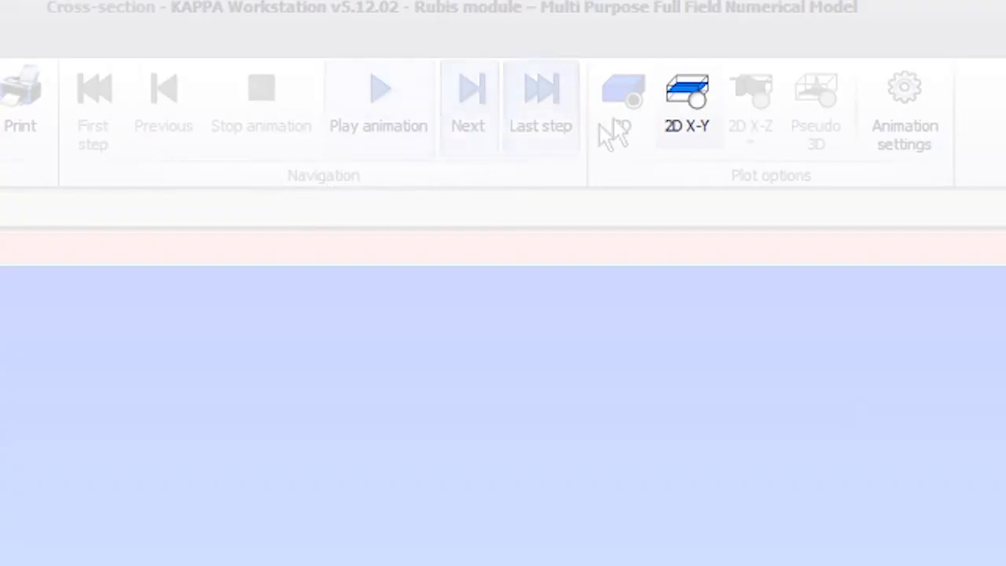
pyautogui.moveTo(700, 107)
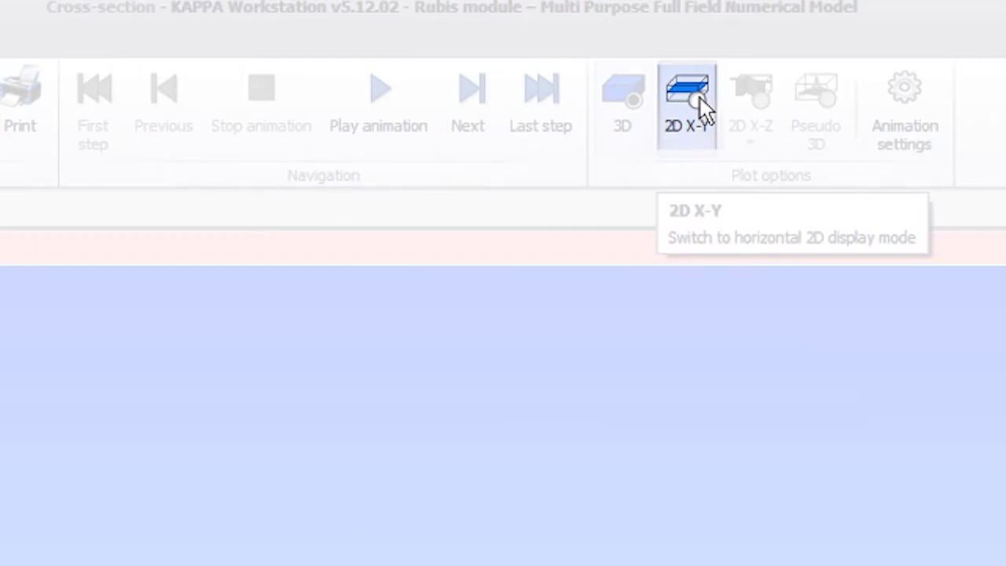
pyautogui.click(688, 102)
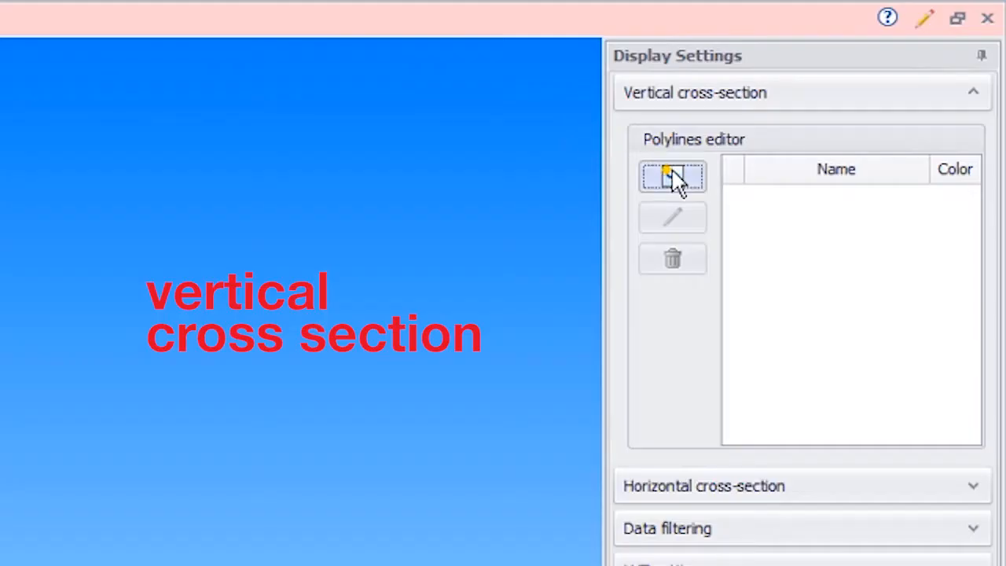
pyautogui.click(673, 176)
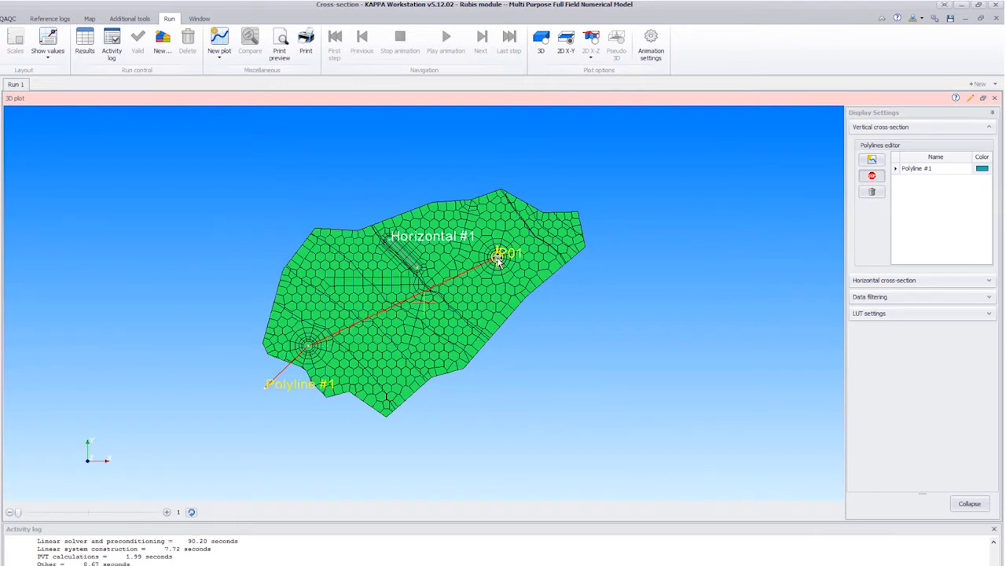
pyautogui.moveTo(500, 258); pyautogui.dragTo(584, 189)
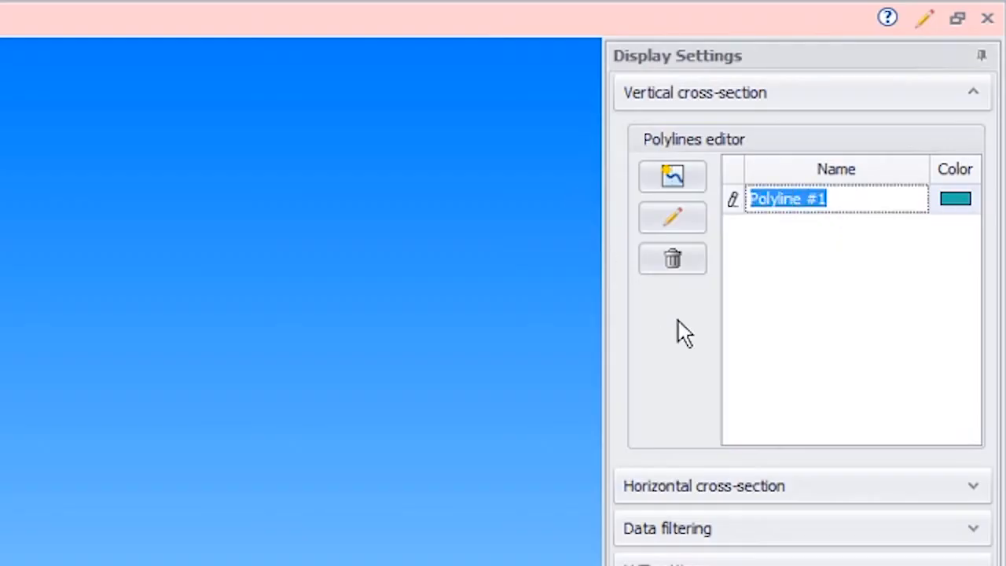
# Name the first polyline 'SW - EW' and begin a second cross-section polyline
pyautogui.write('SW -')
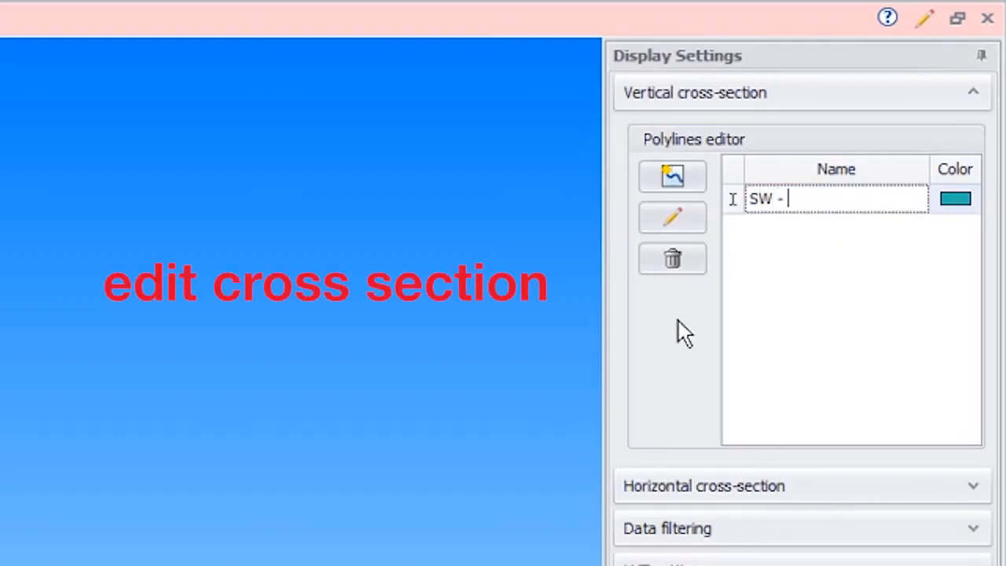
pyautogui.write('EW')
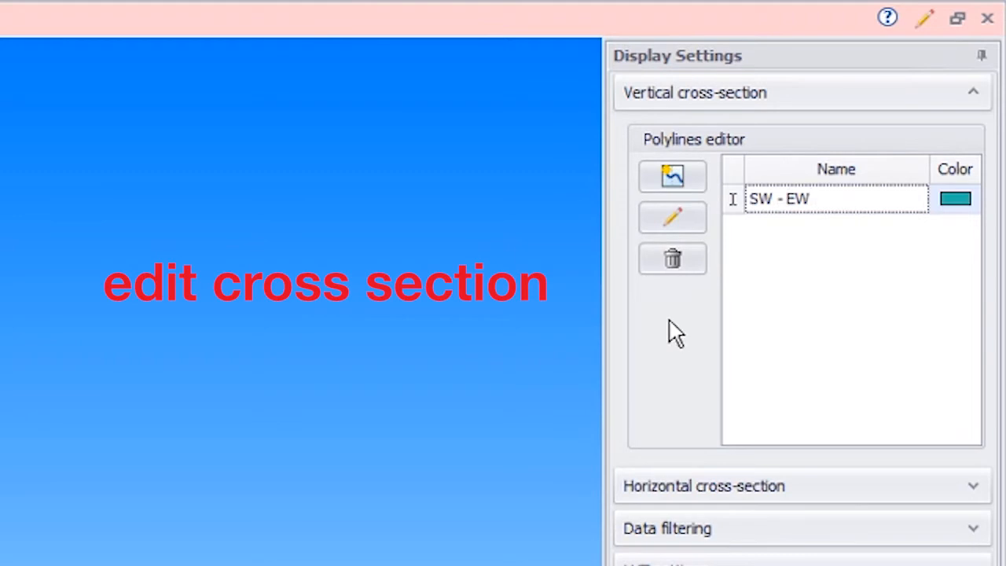
pyautogui.click(673, 217)
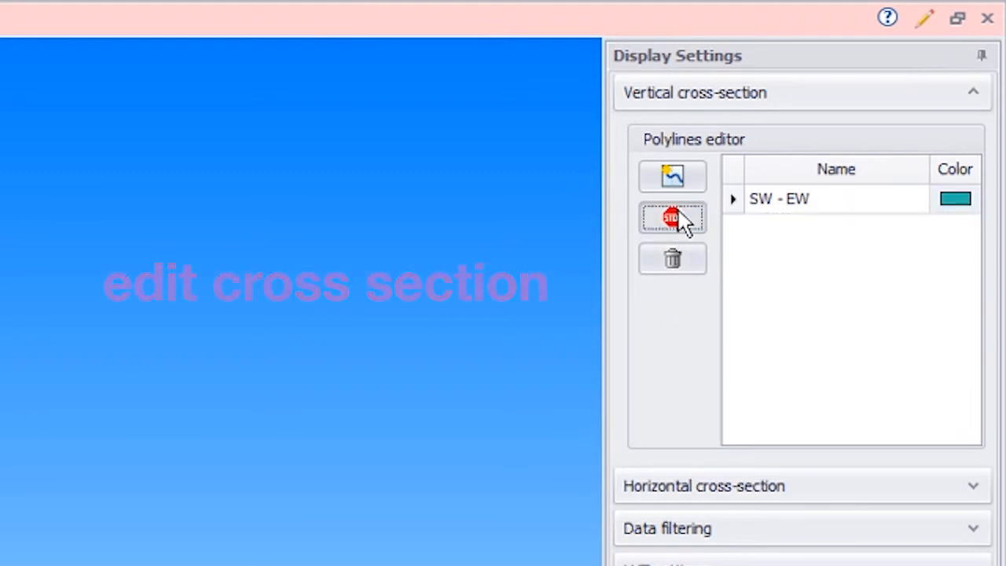
pyautogui.click(673, 219)
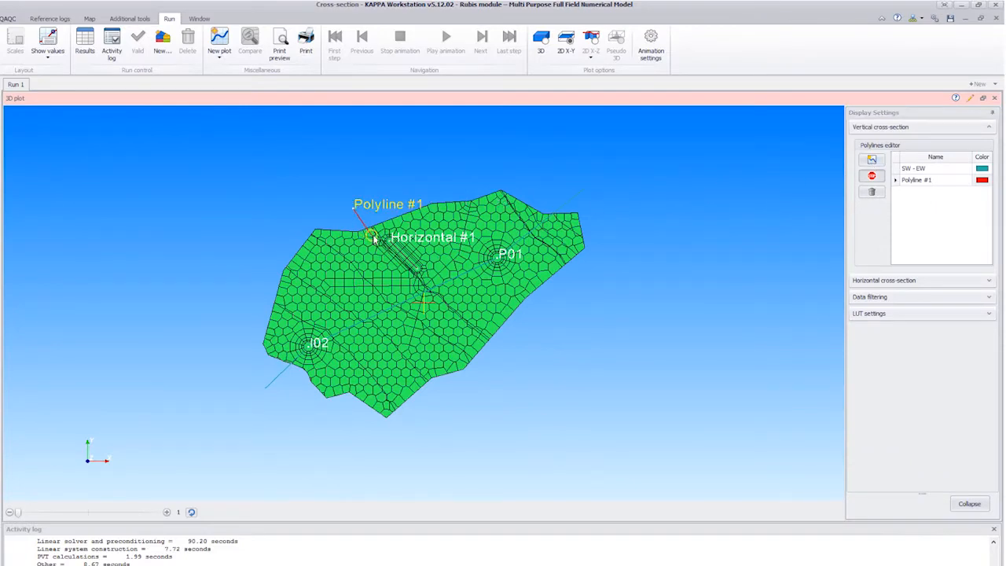
# Trace the second polyline from the northwest of the grid past P01 toward the southeast
pyautogui.click(390, 241)
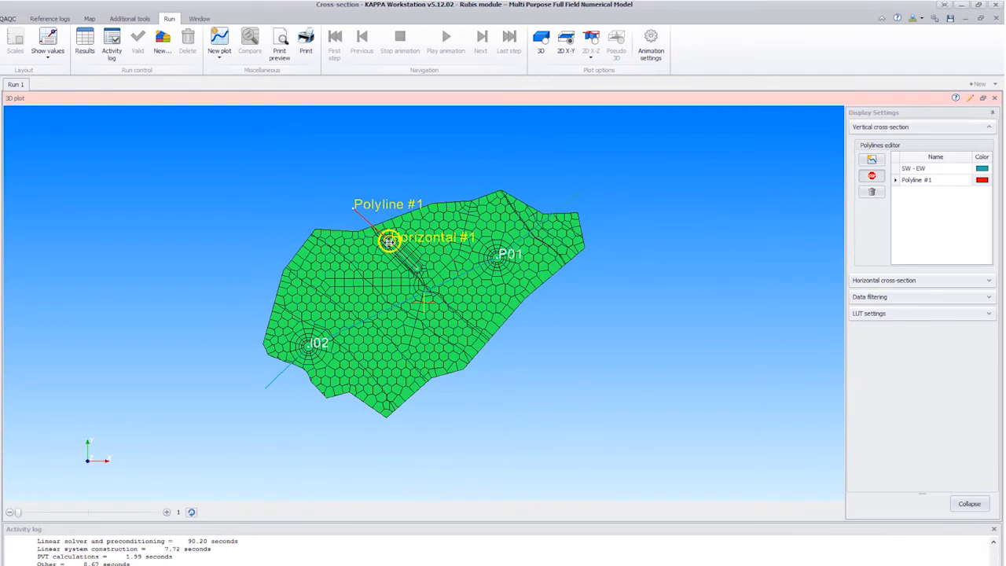
pyautogui.moveTo(390, 239); pyautogui.dragTo(484, 271)
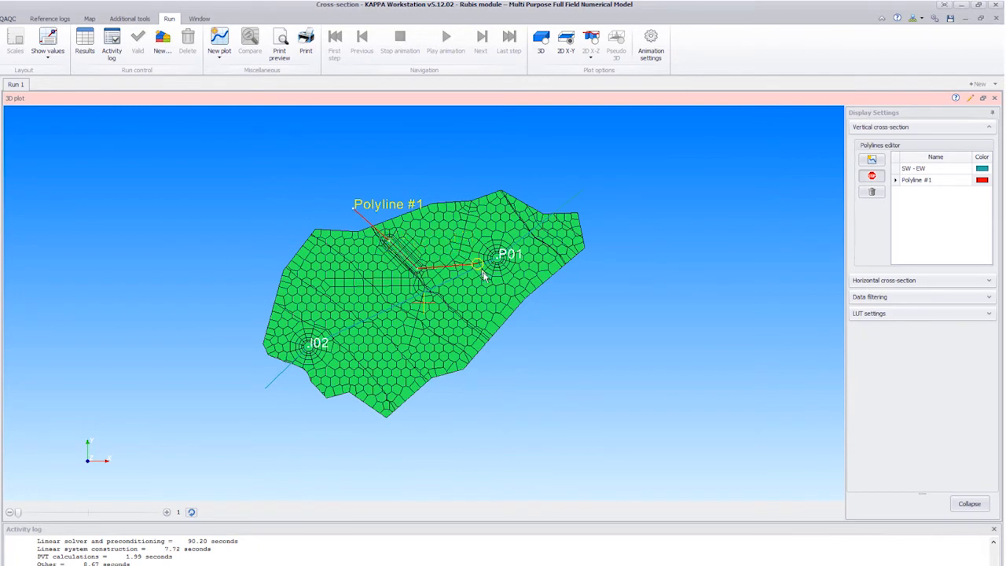
pyautogui.moveTo(484, 275); pyautogui.dragTo(513, 346)
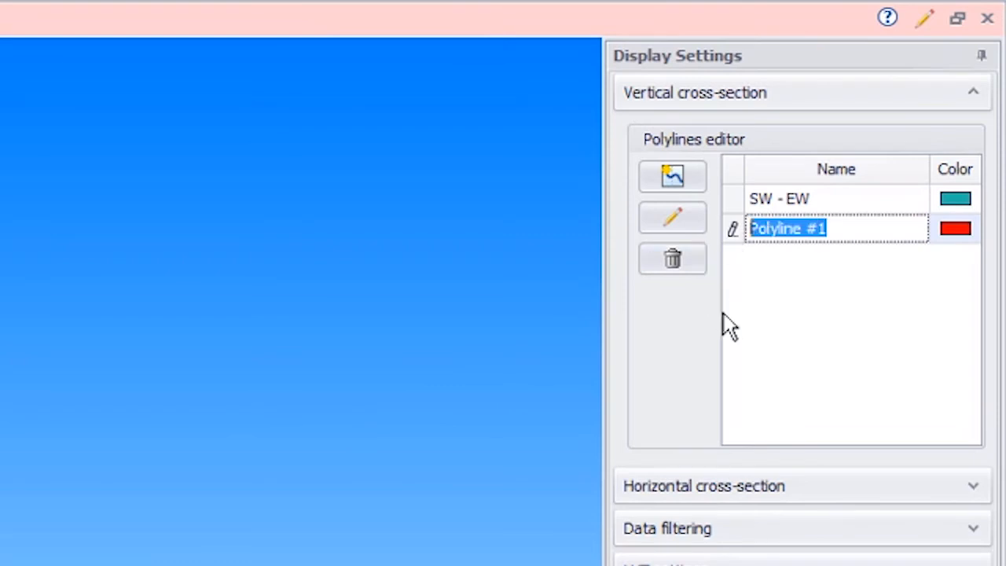
# Name the second polyline 'NW - SE' and apply it
pyautogui.write('NW - SE')
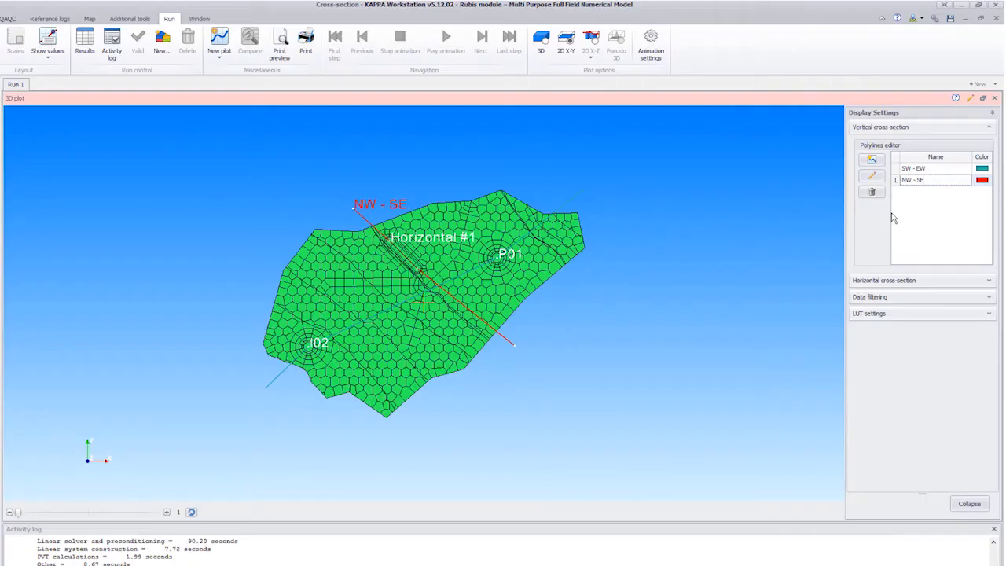
pyautogui.click(591, 41)
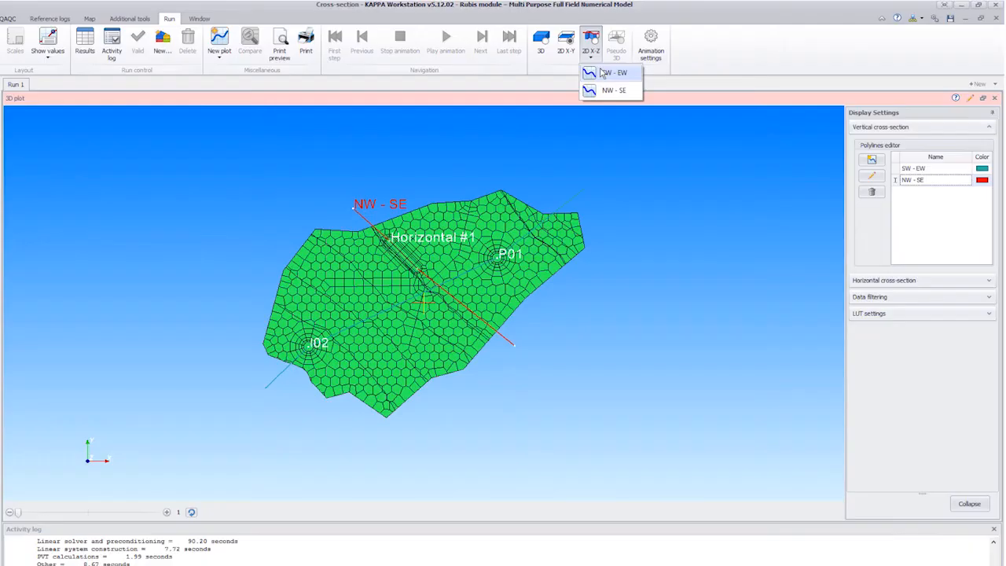
# Plot the SW - EW section in 2D X-Z at the last stored time step
pyautogui.click(613, 73)
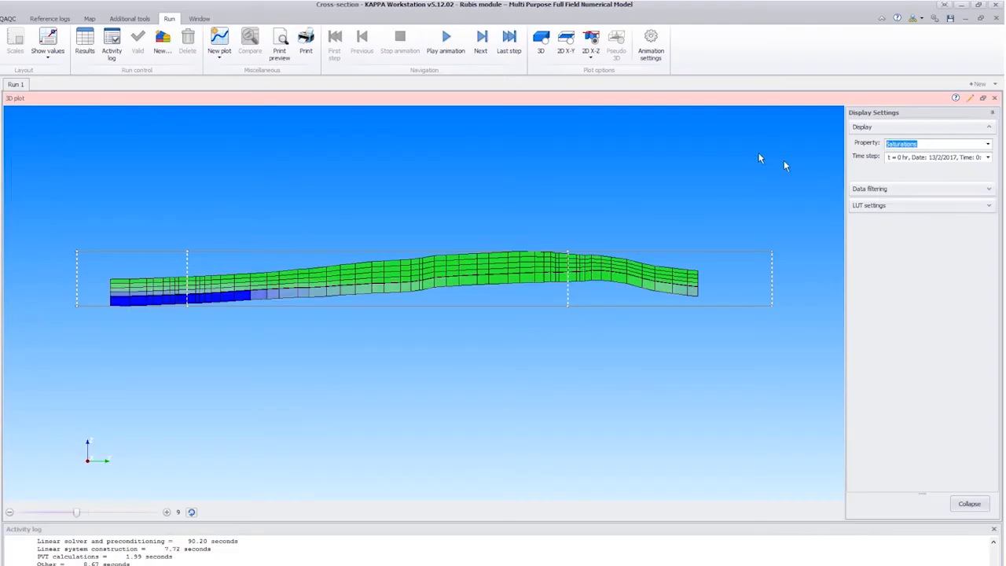
pyautogui.click(510, 38)
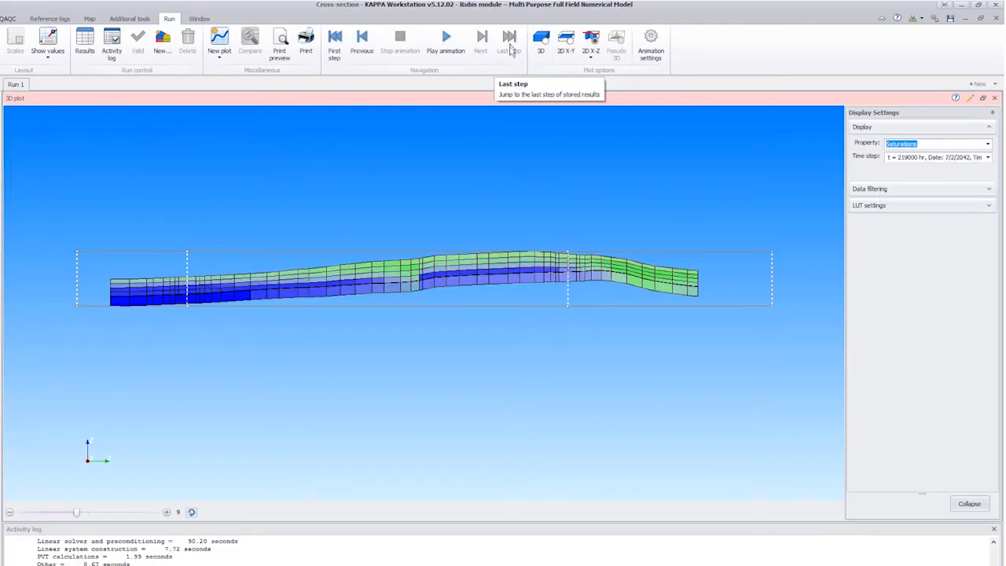
pyautogui.click(592, 39)
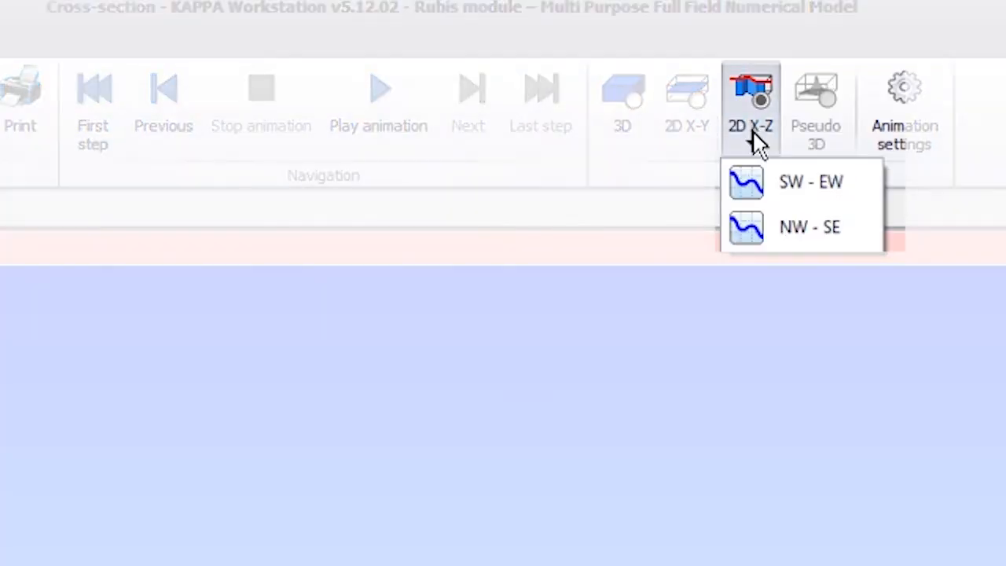